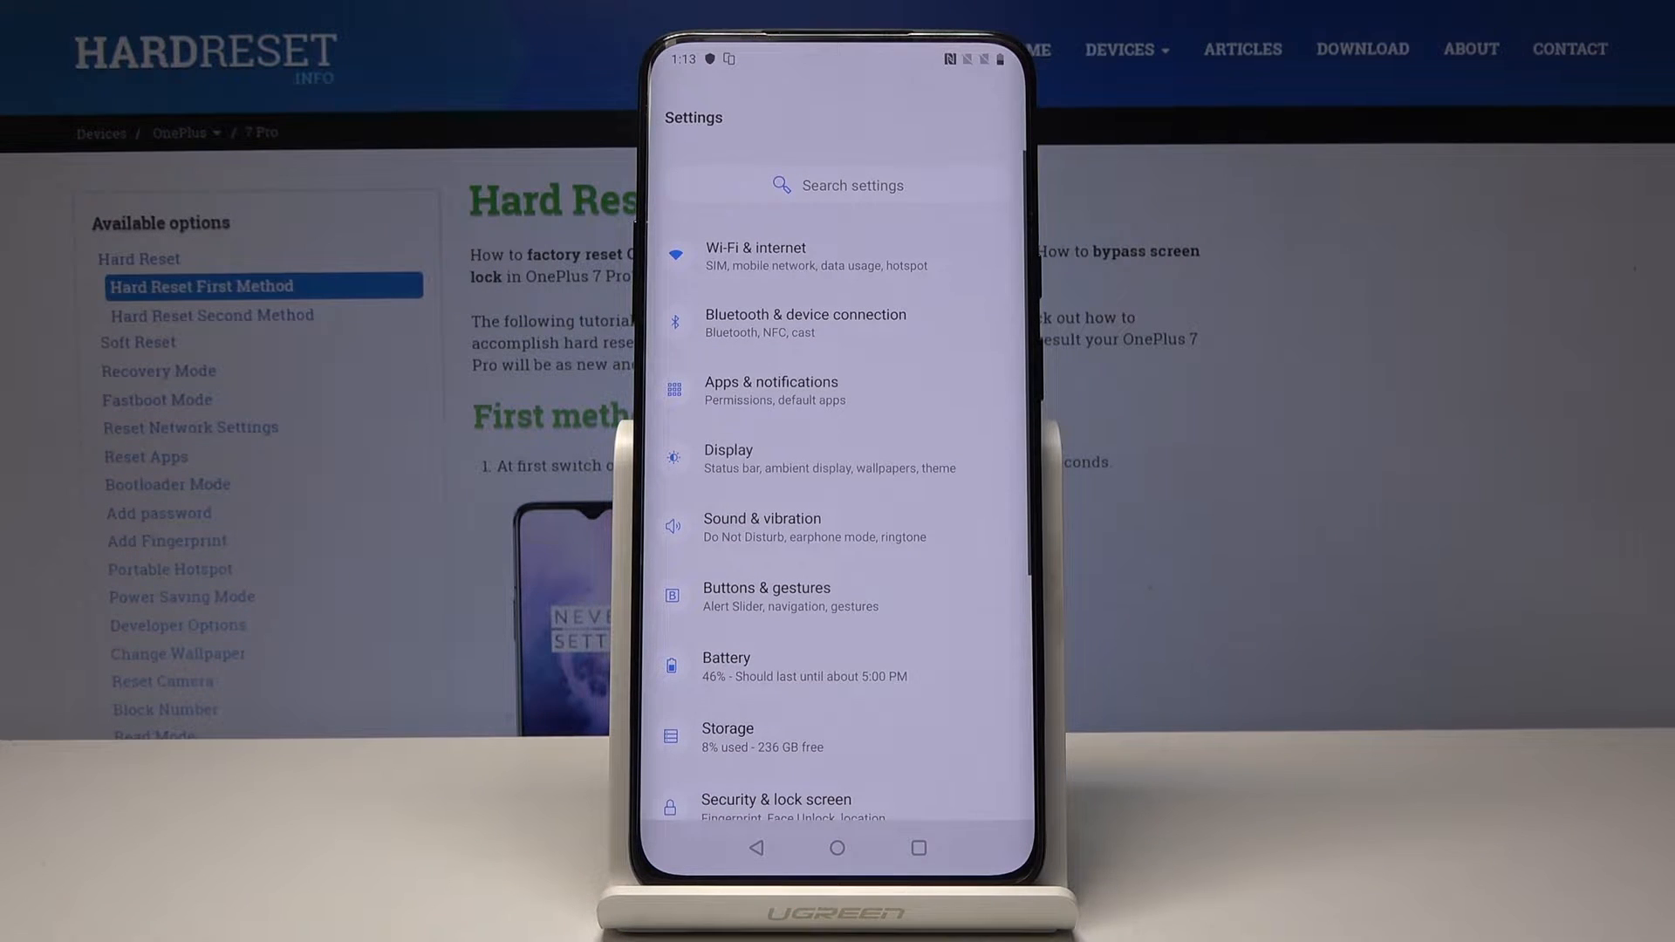
Reach the Reset options page through Settings > System.
{"action": "scroll", "scroll_direction": "down", "scroll_amount": 3}
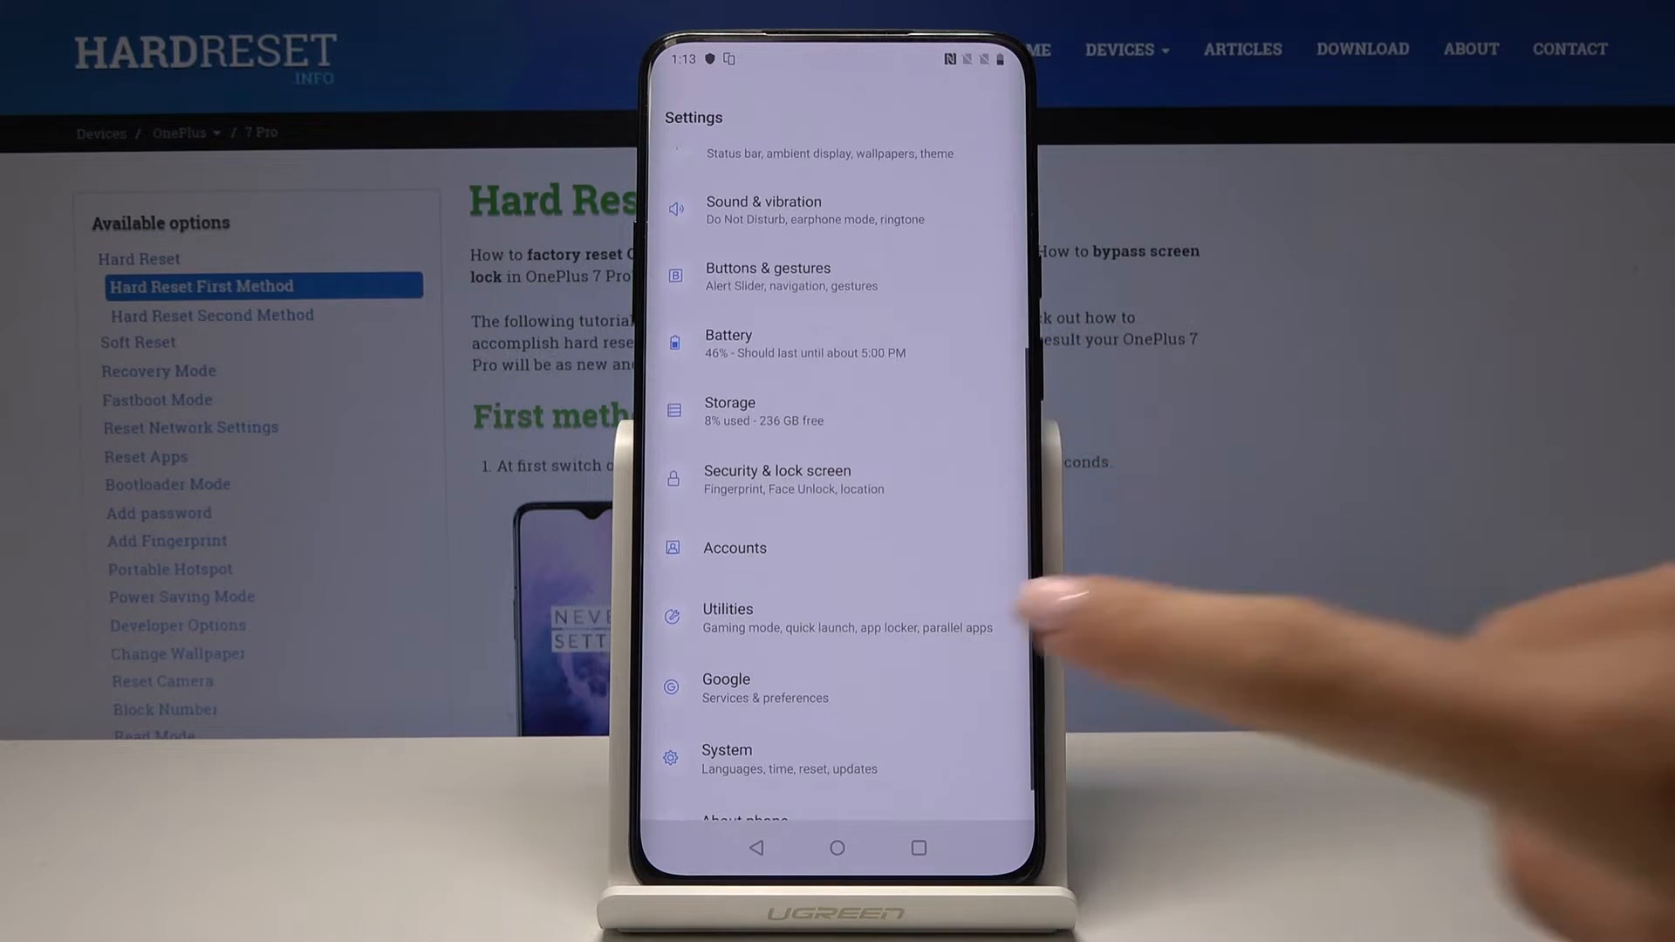
{"action": "left_click", "coordinate": [726, 758]}
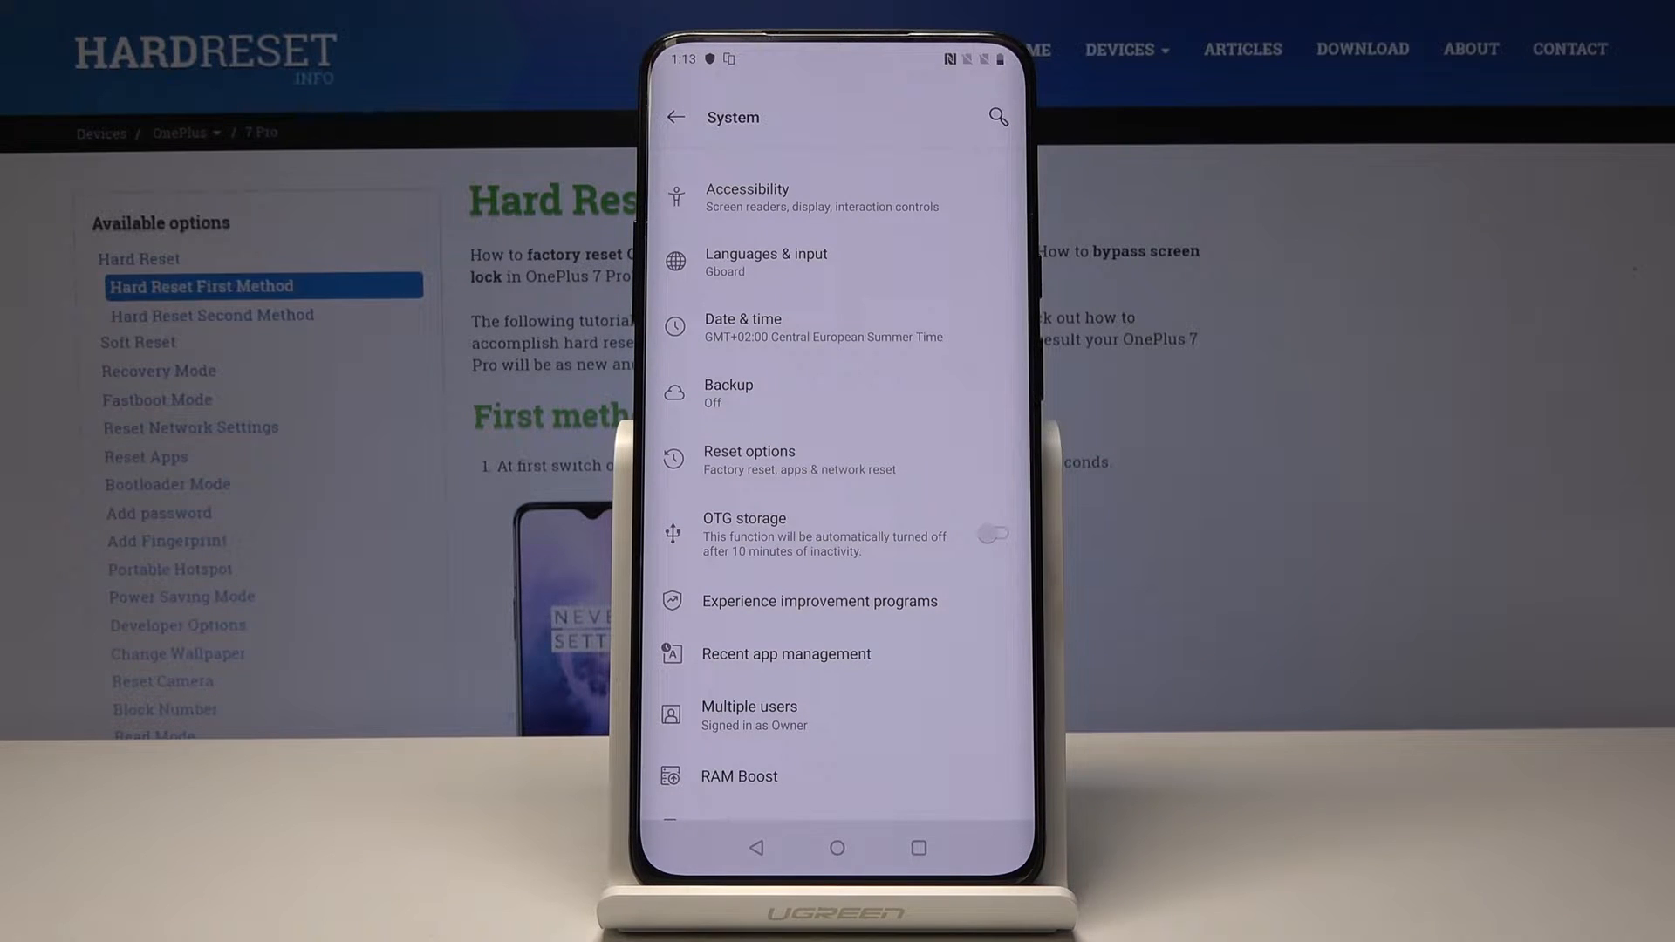
{"action": "left_click", "coordinate": [749, 450]}
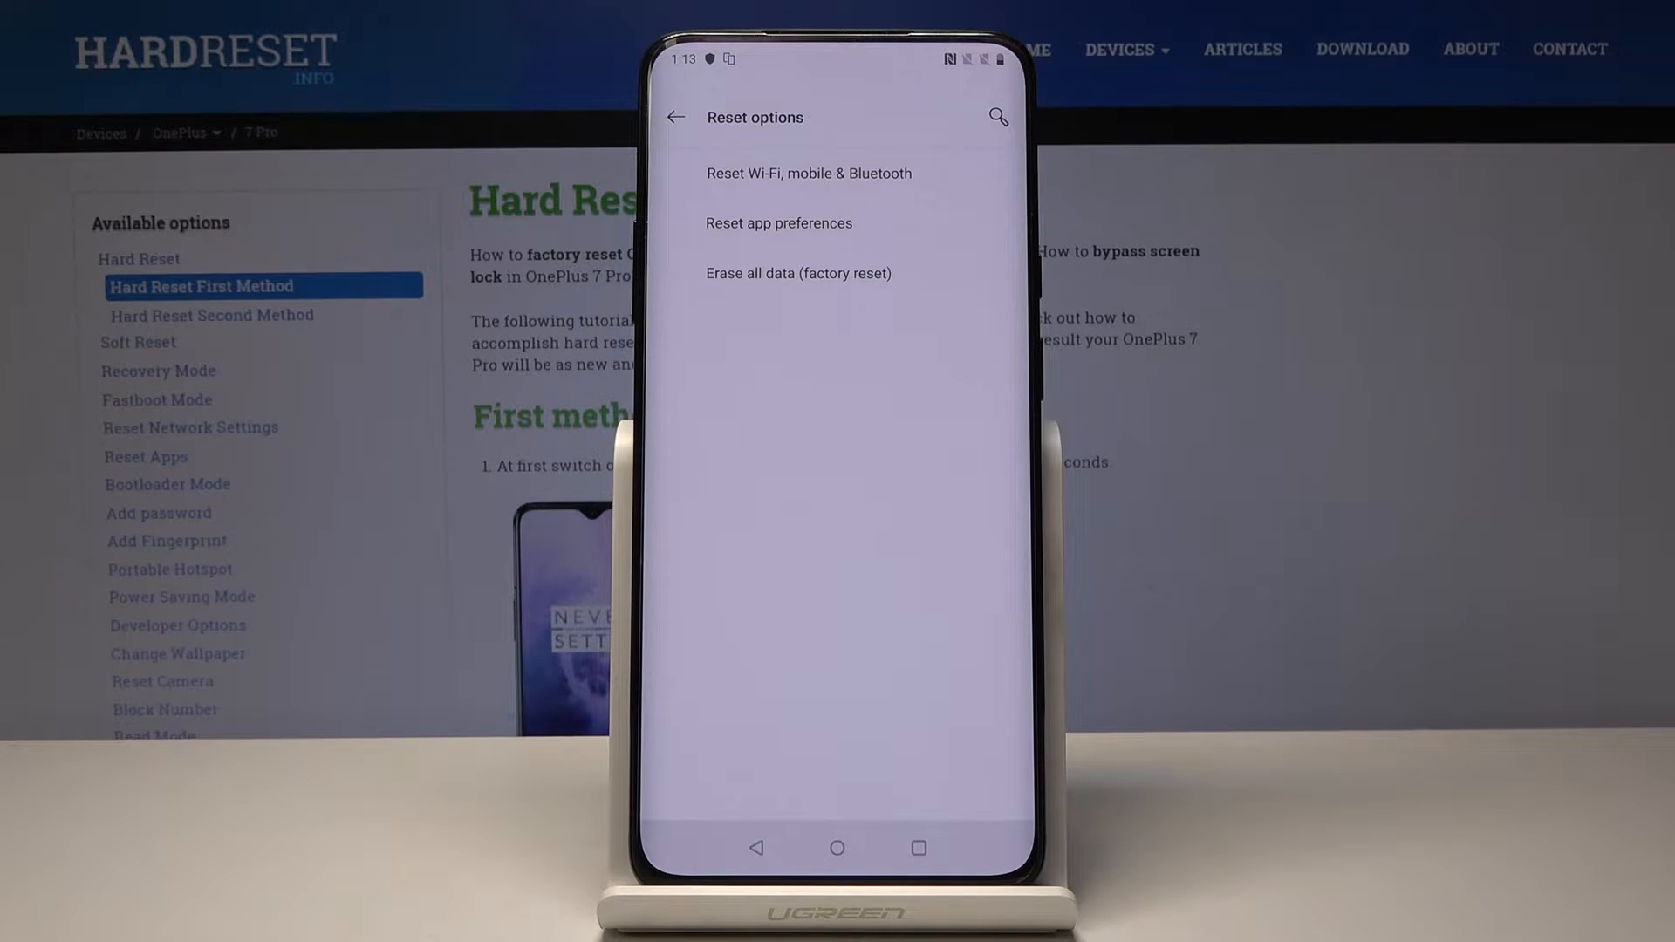
Choose 'Reset Wi-Fi, mobile & Bluetooth' and request the reset from its page.
{"action": "left_click", "coordinate": [808, 173]}
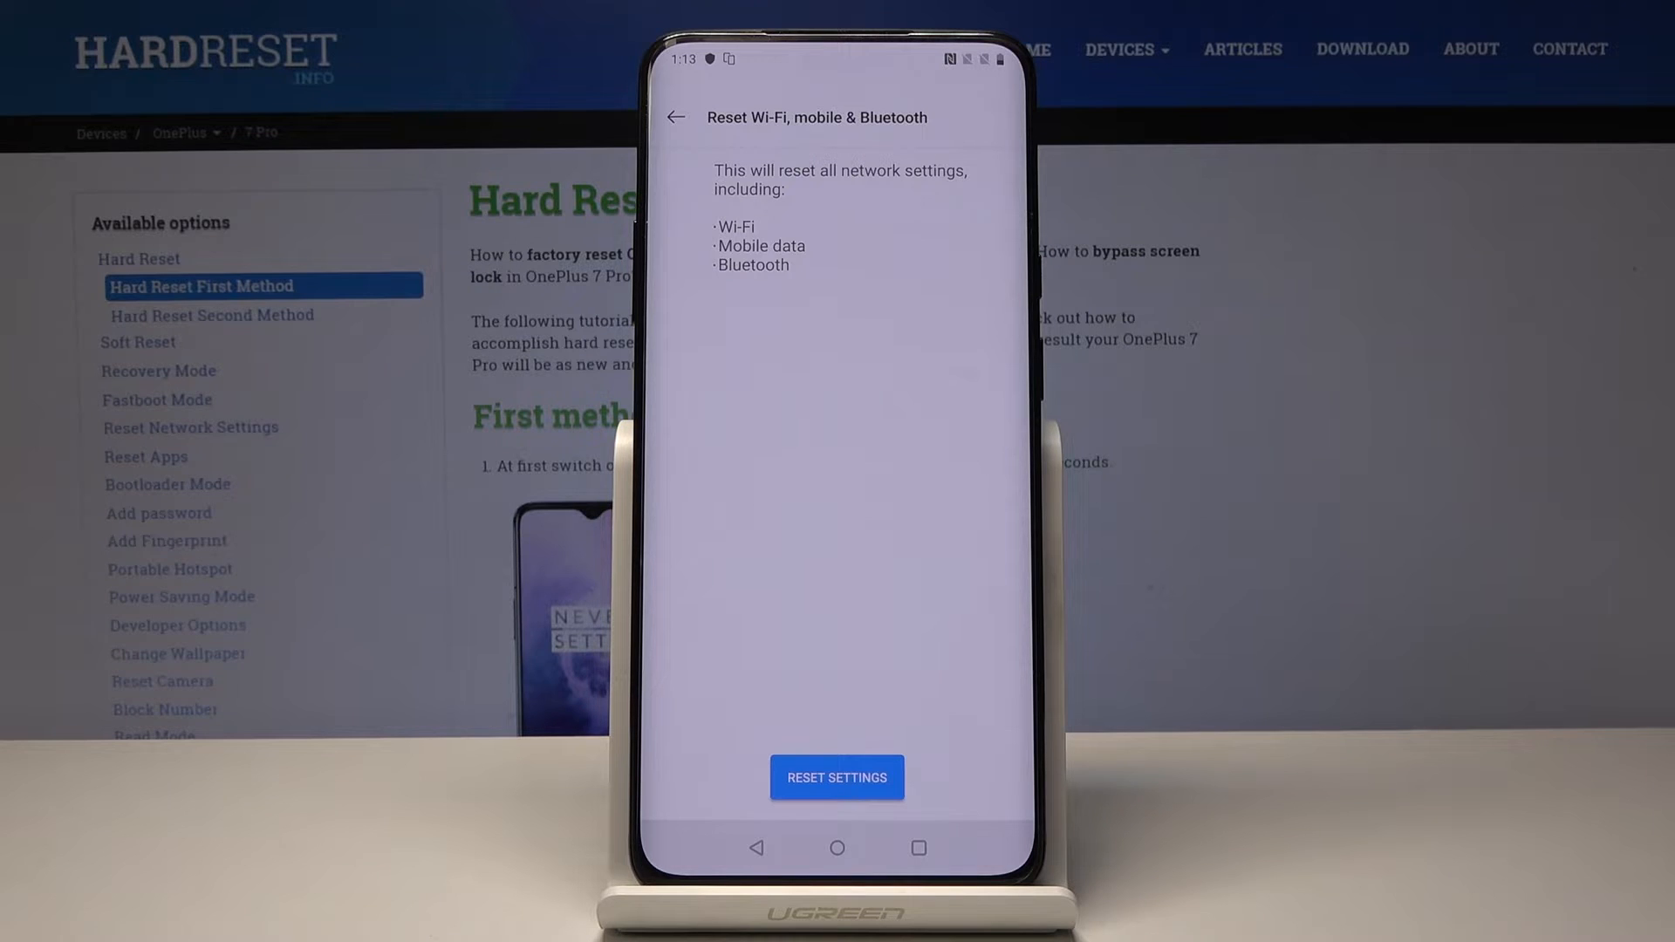
{"action": "left_click", "coordinate": [836, 776]}
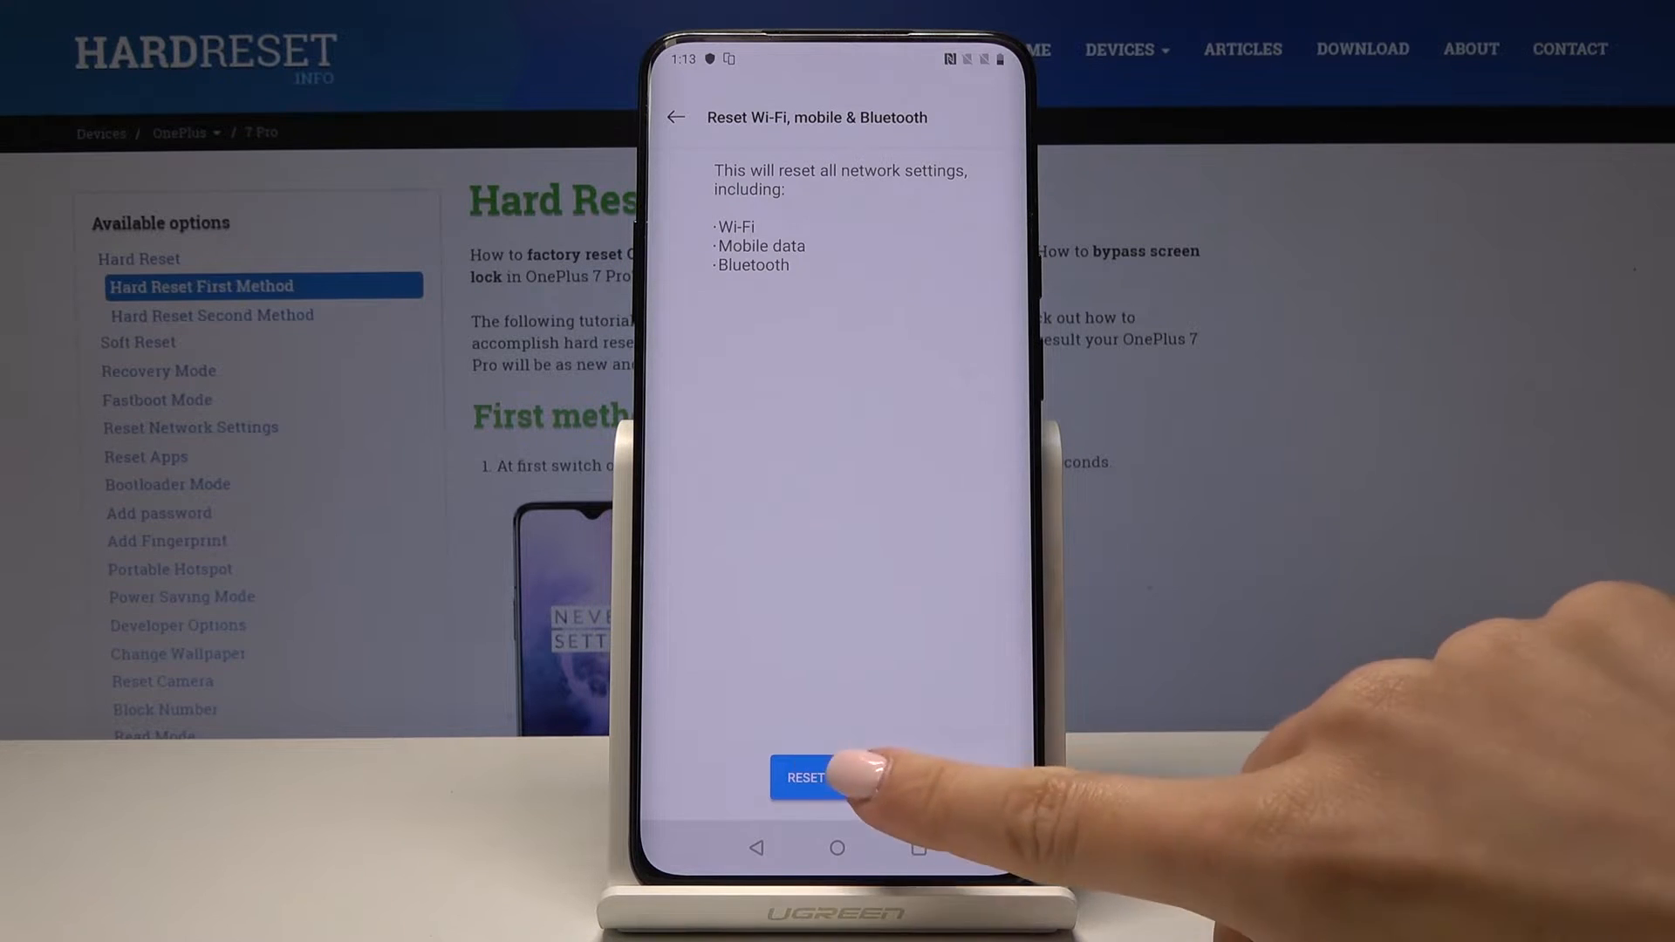
Confirm RESET SETTINGS on the 'Reset?' warning so the network reset starts running.
{"action": "left_click", "coordinate": [804, 778]}
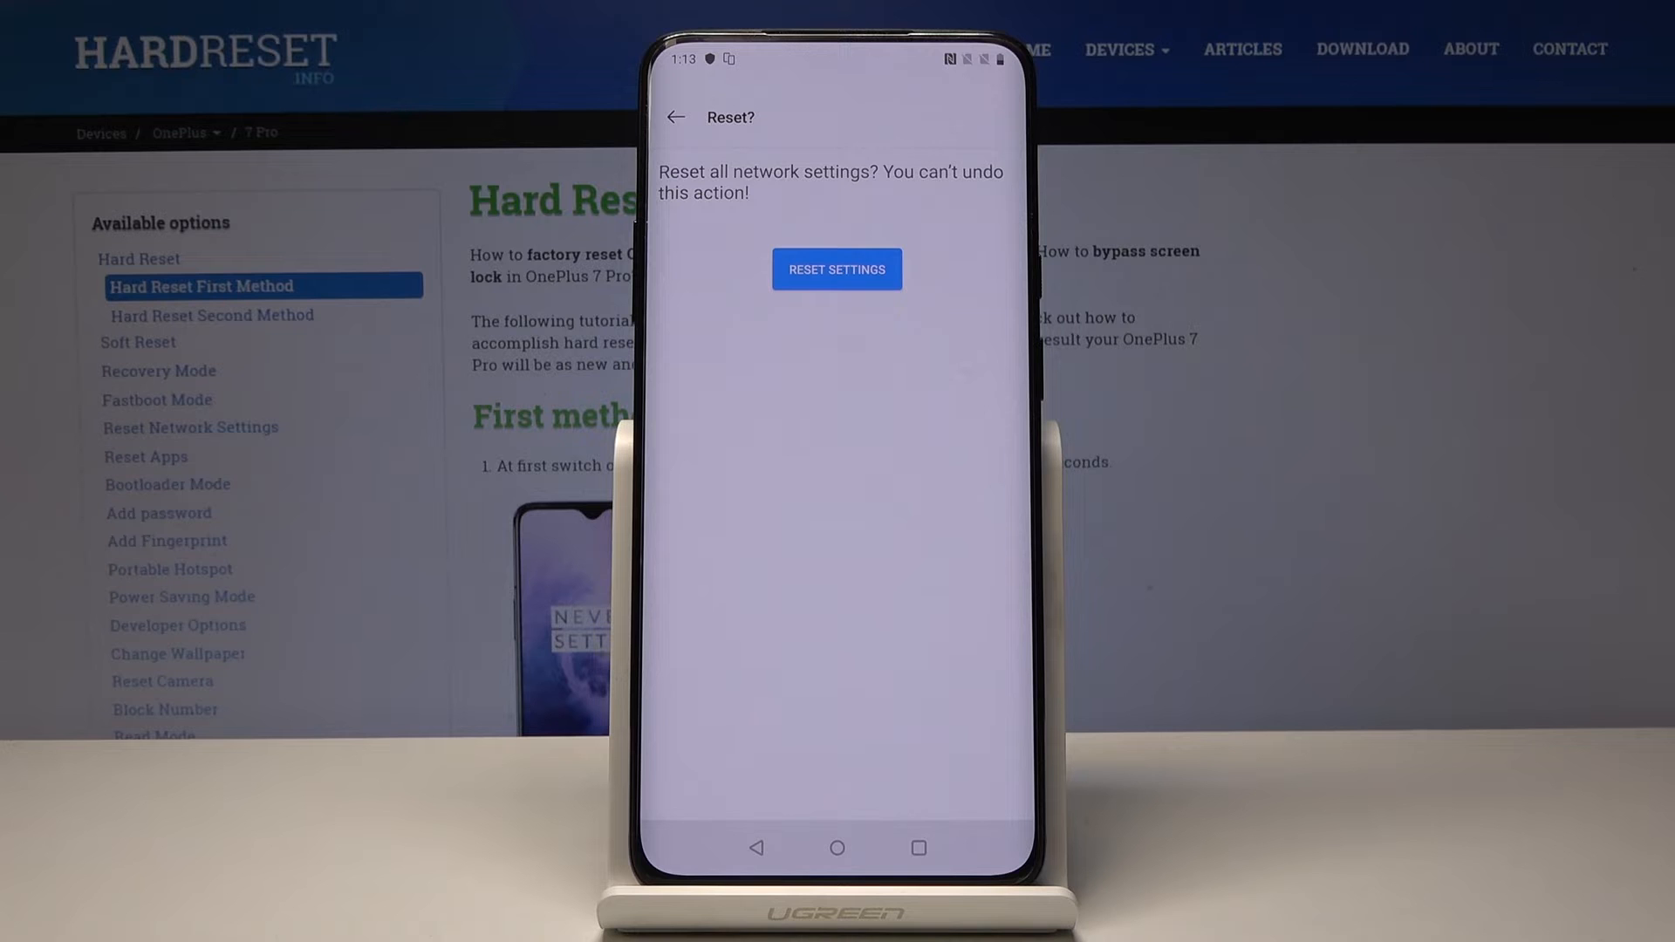
{"action": "left_click", "coordinate": [836, 267]}
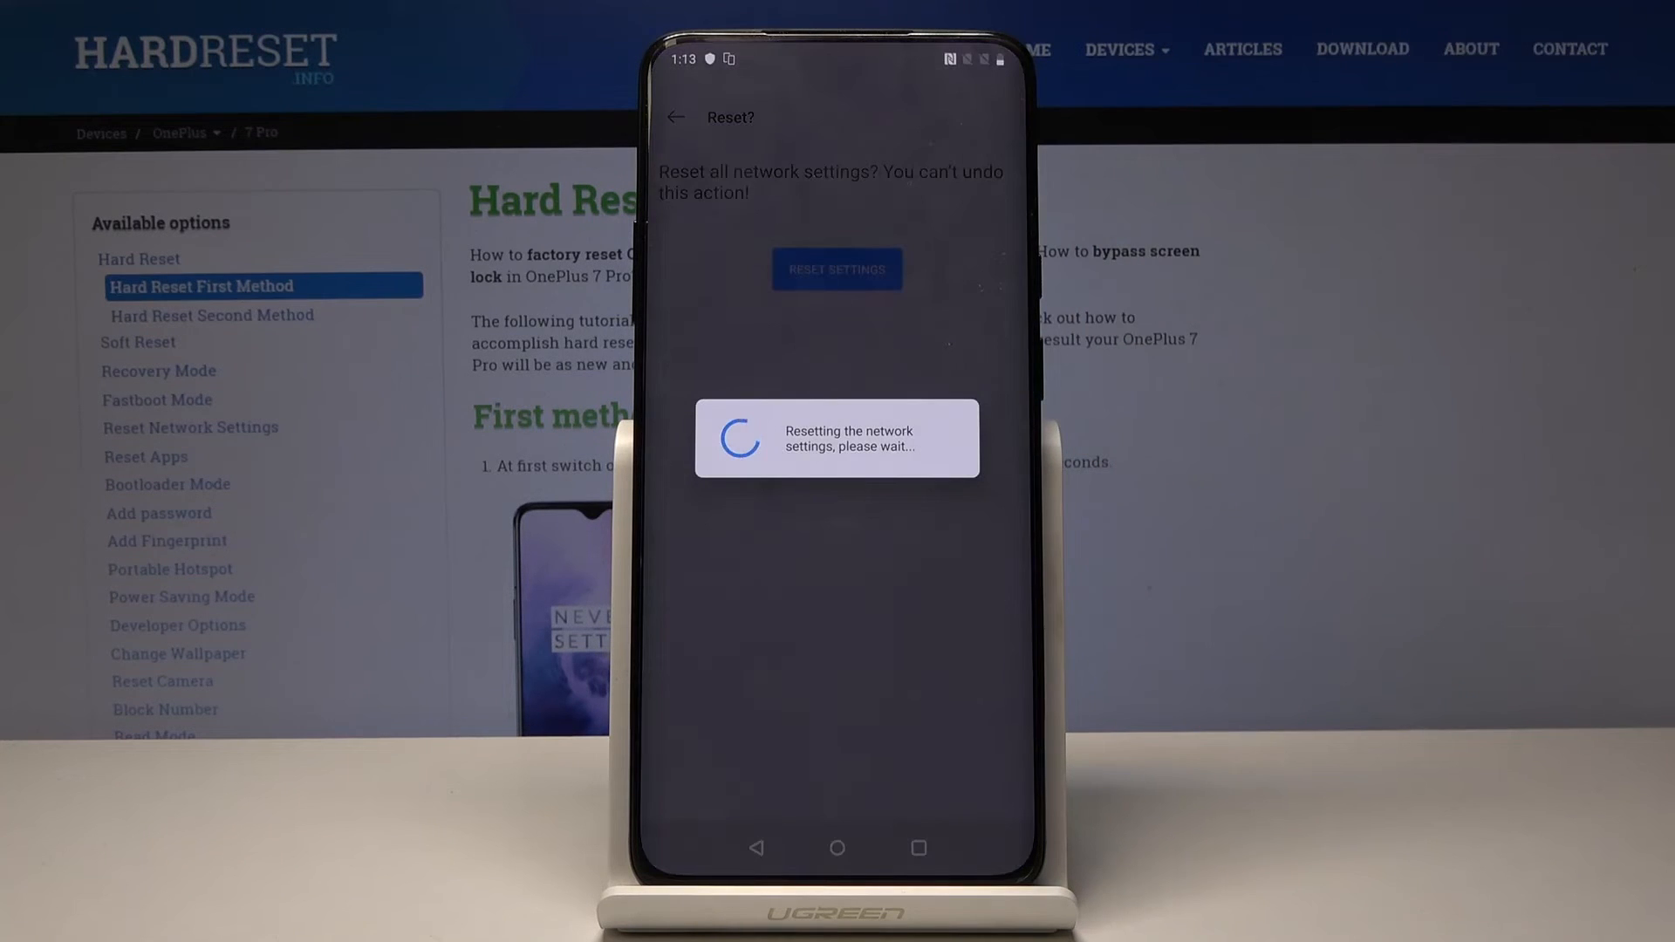